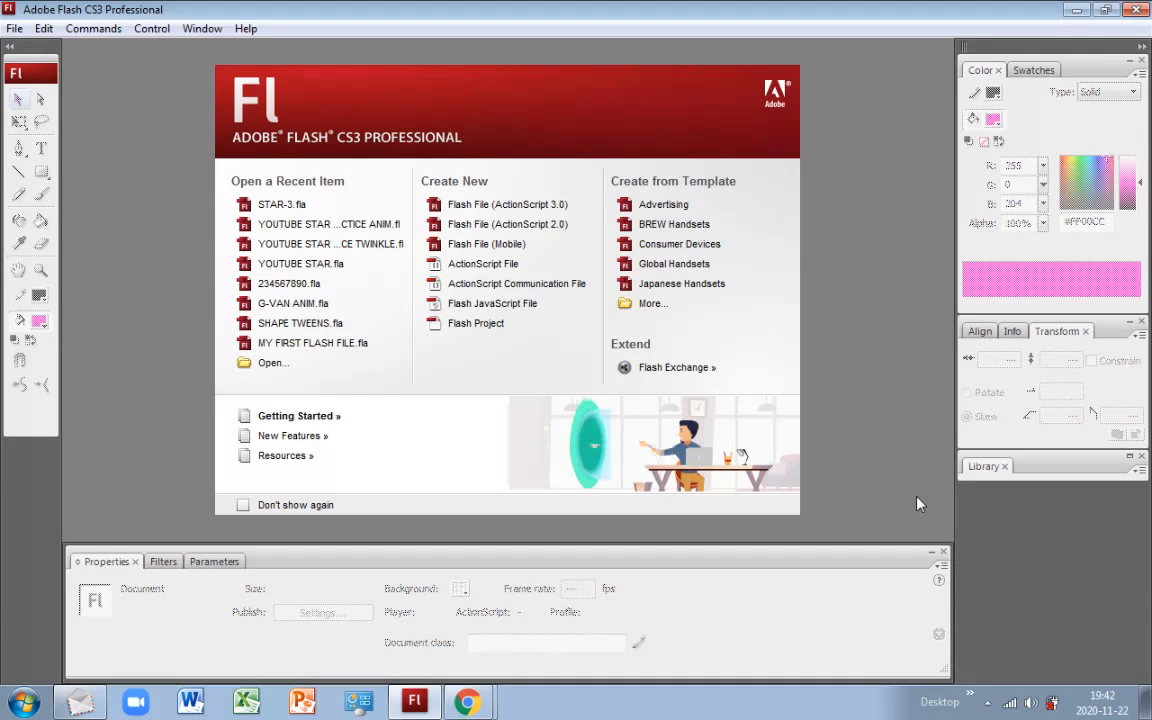
pyautogui.moveTo(588, 250)
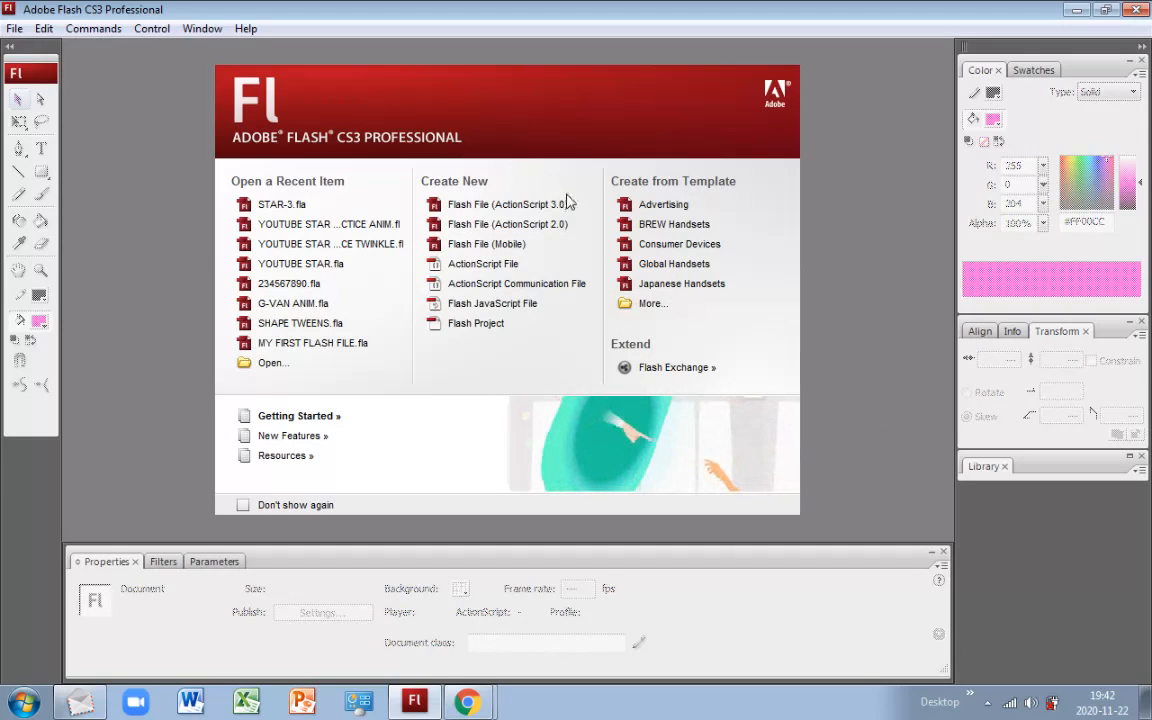
pyautogui.moveTo(510, 204)
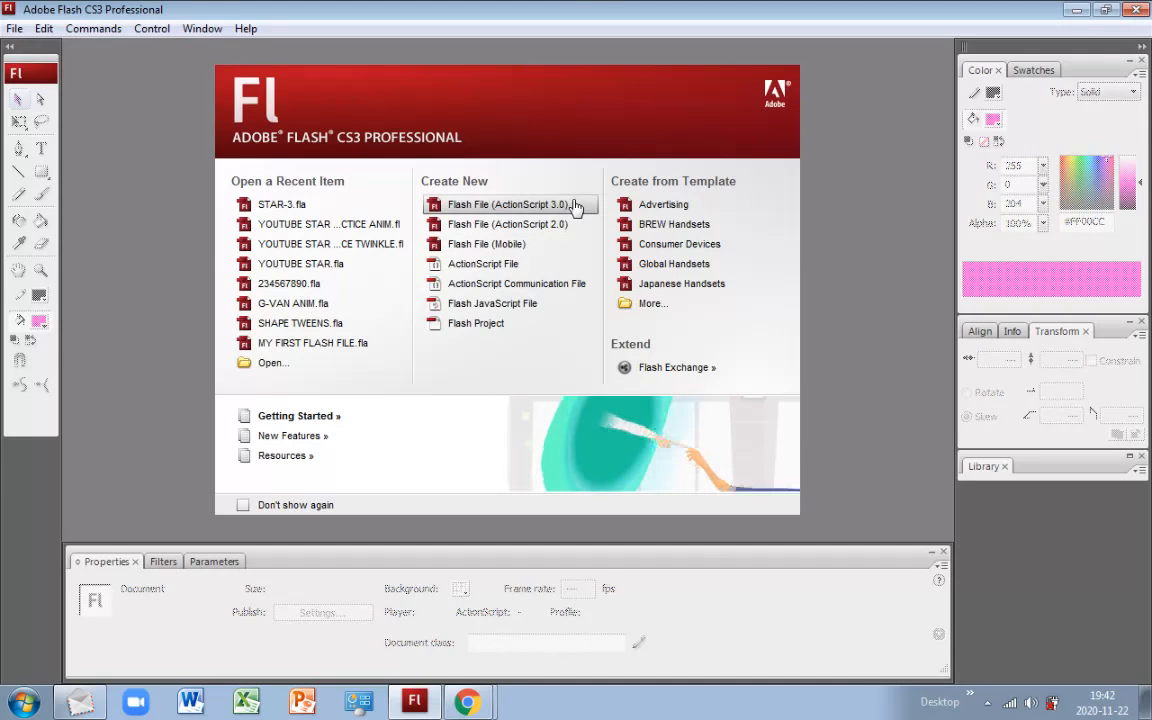
# - Create a new blank Flash File (ActionScript 3.0) from the Welcome screen
pyautogui.click(508, 204)
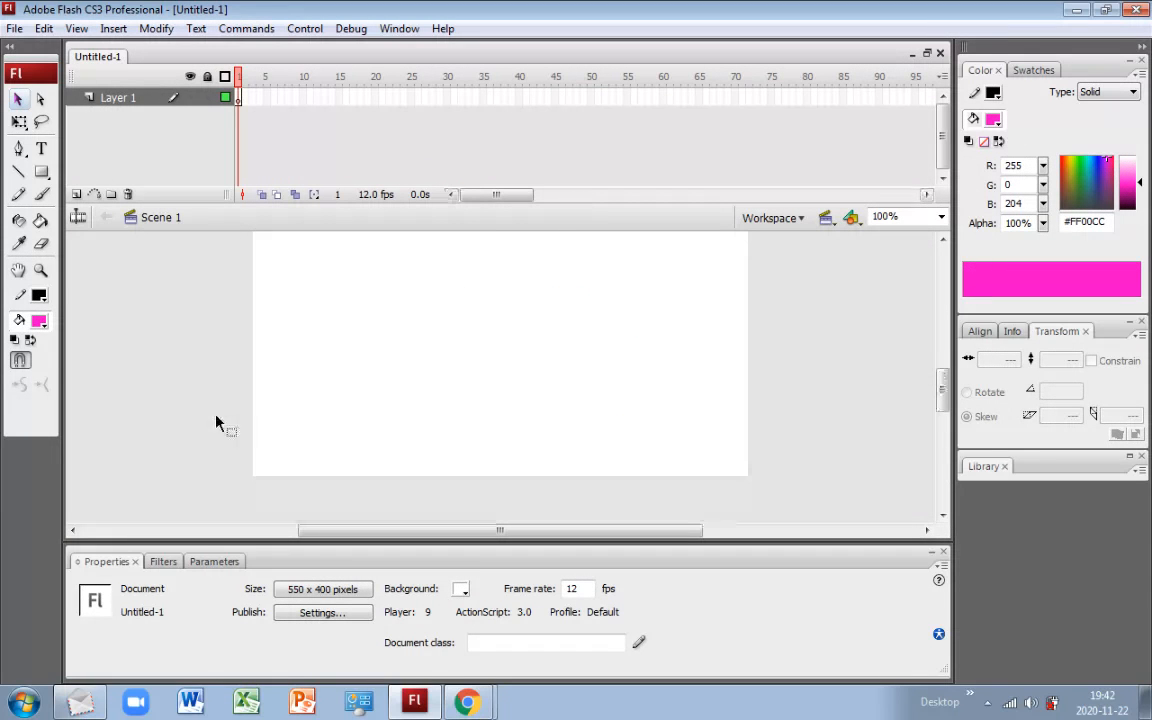
# - Select the PolyStar tool from the Rectangle flyout and set its style to star
pyautogui.click(40, 174)
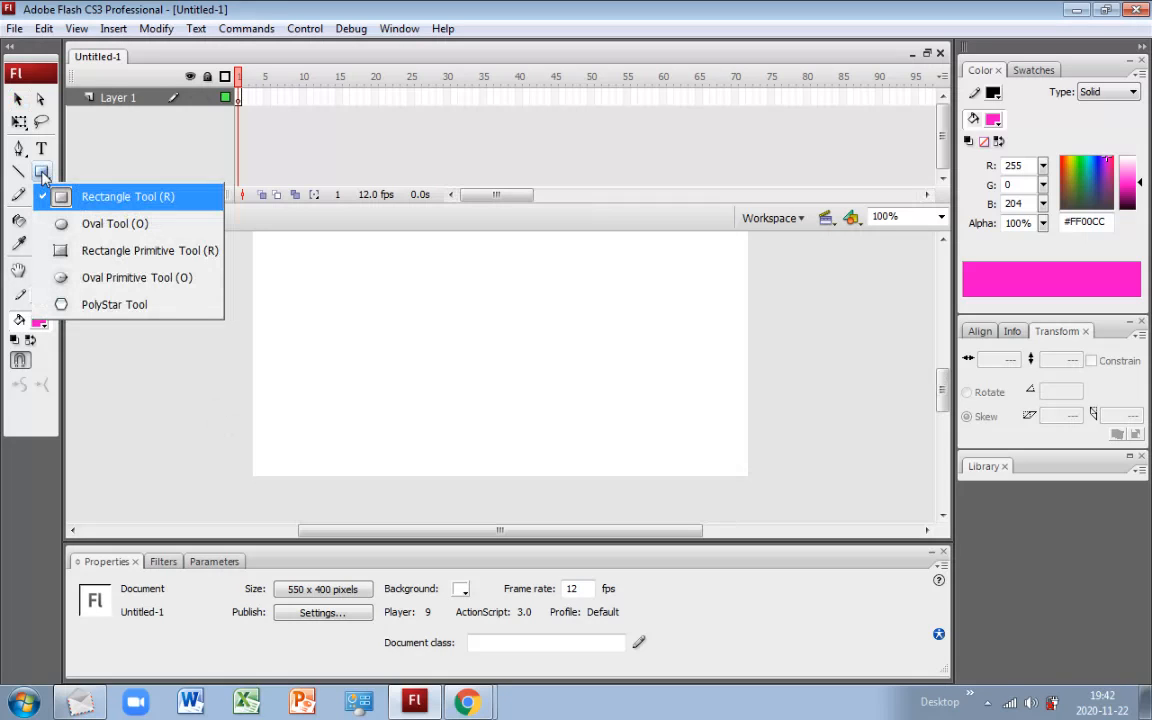
pyautogui.moveTo(156, 304)
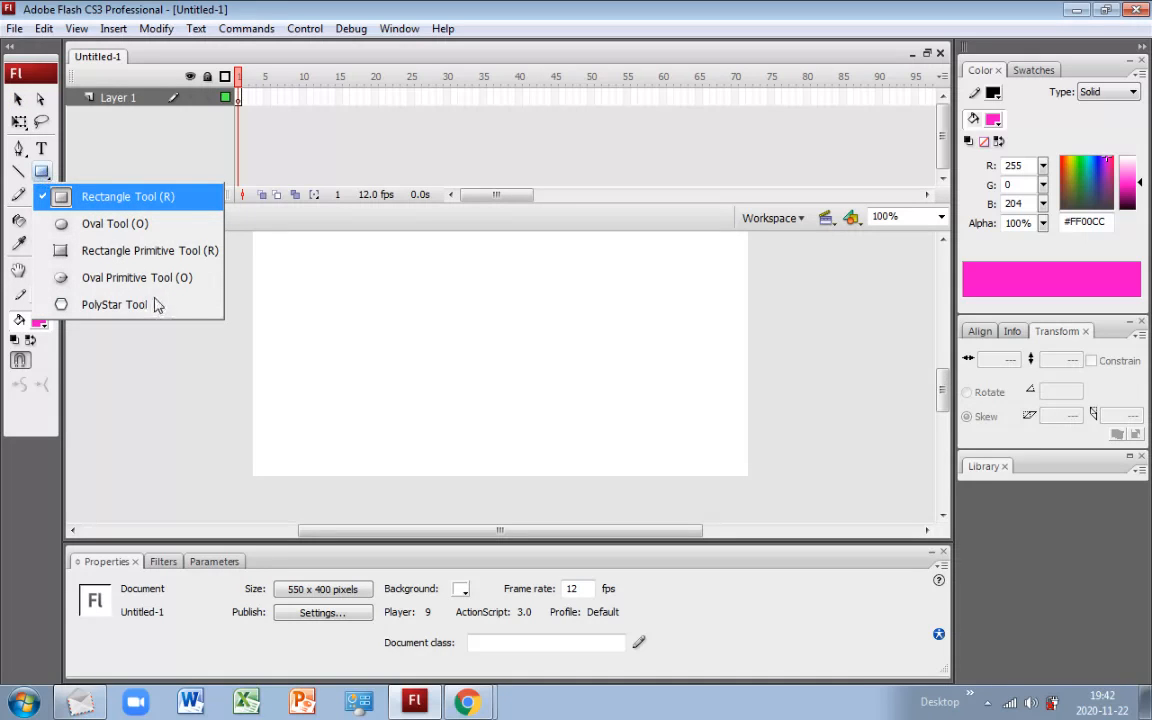
pyautogui.click(112, 304)
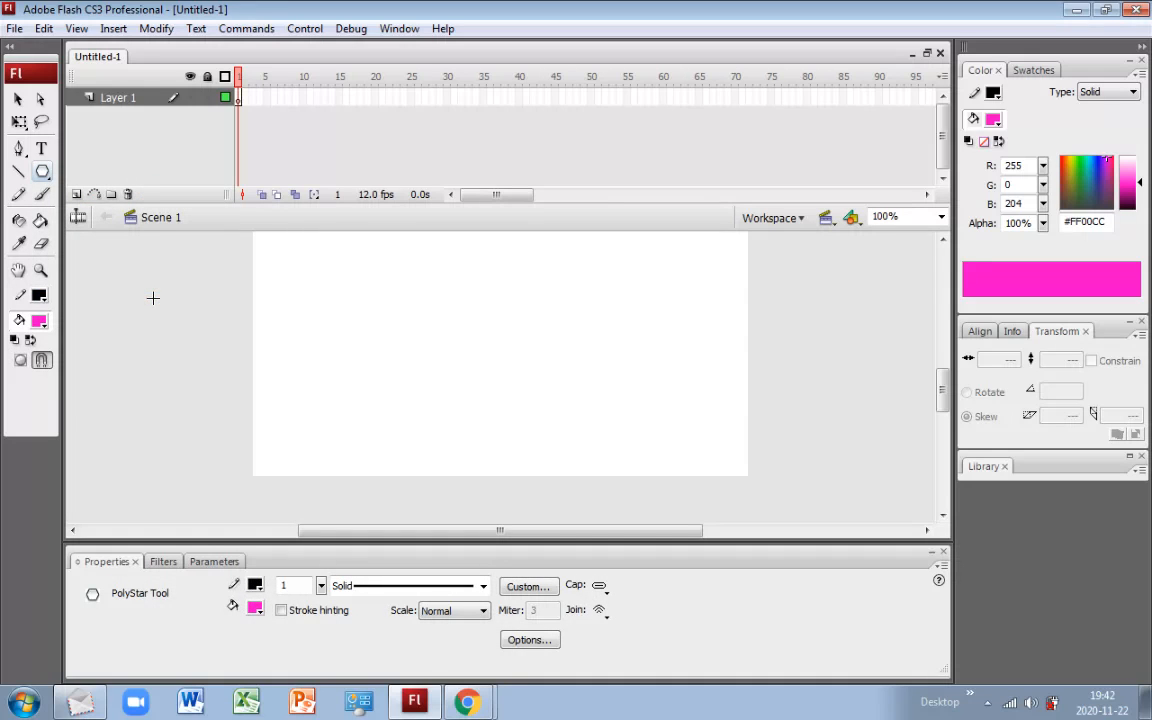
pyautogui.moveTo(404, 638)
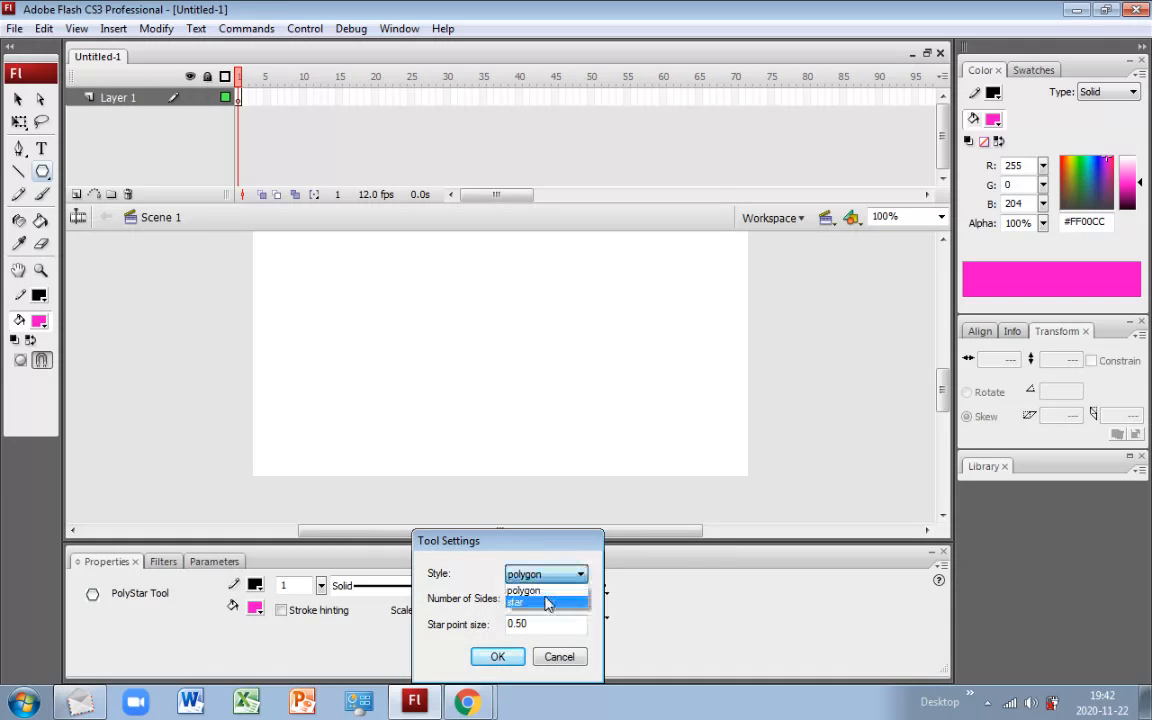
pyautogui.click(520, 600)
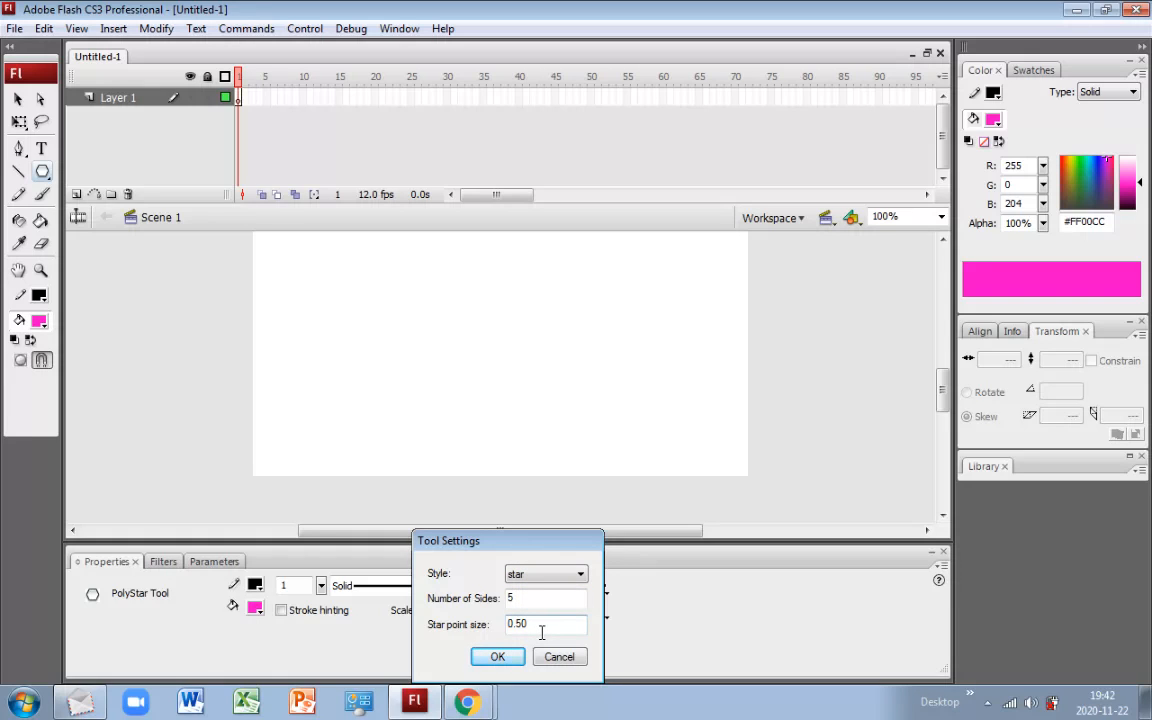
pyautogui.moveTo(496, 656)
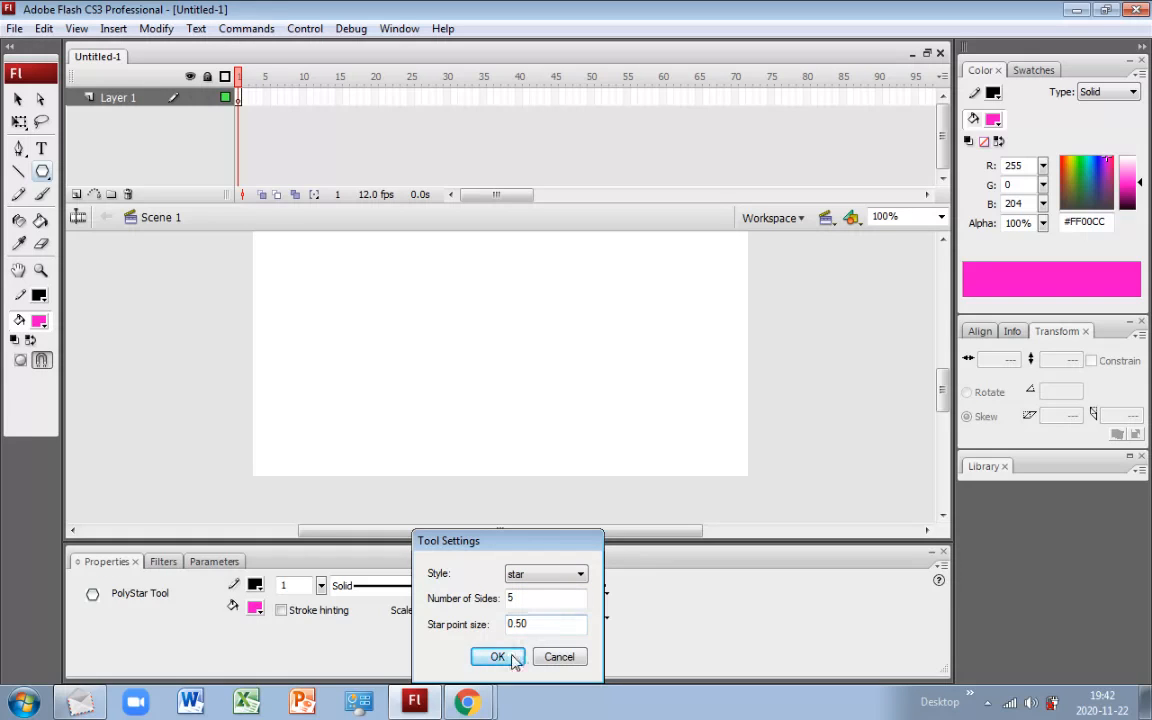
pyautogui.click(496, 656)
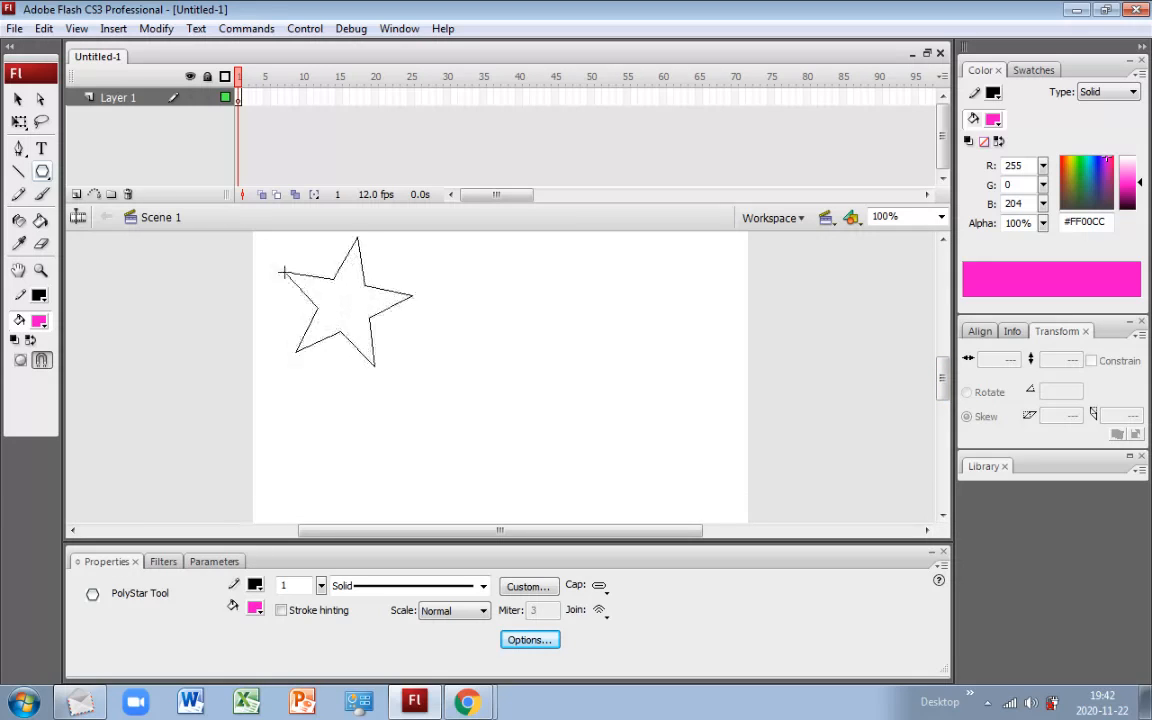
# - Fill the drawn star on the stage with pink (#FF00CC) using the Paint Bucket
pyautogui.click(344, 304)
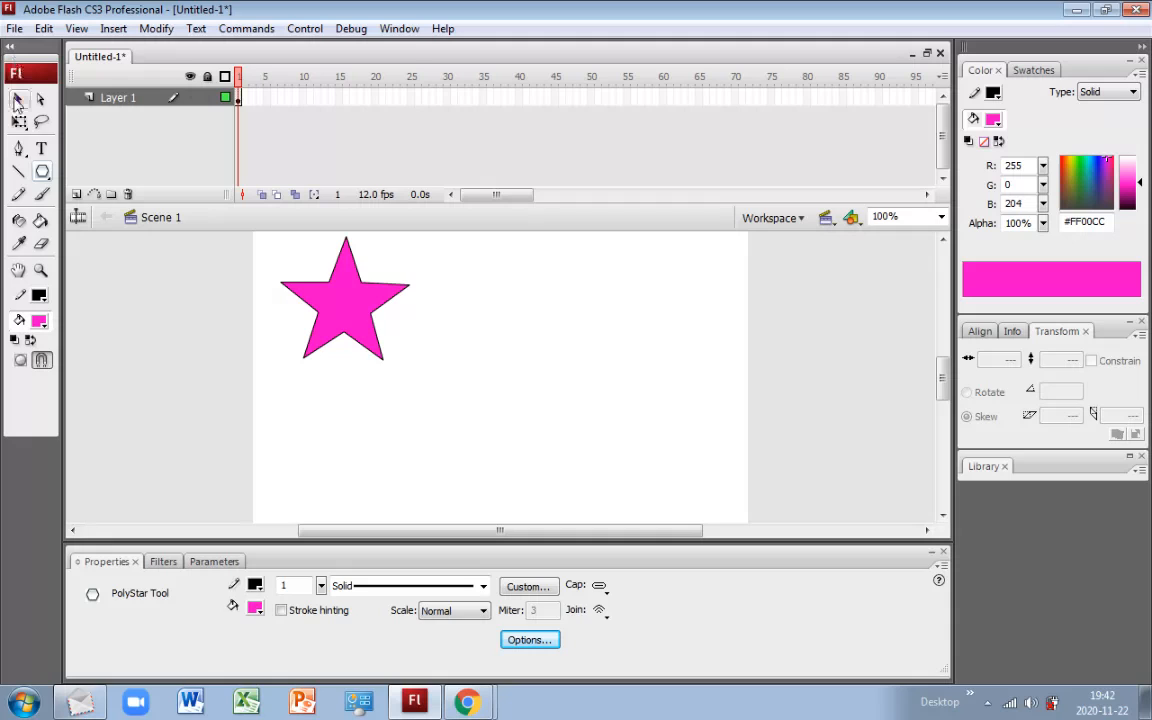
pyautogui.moveTo(268, 96)
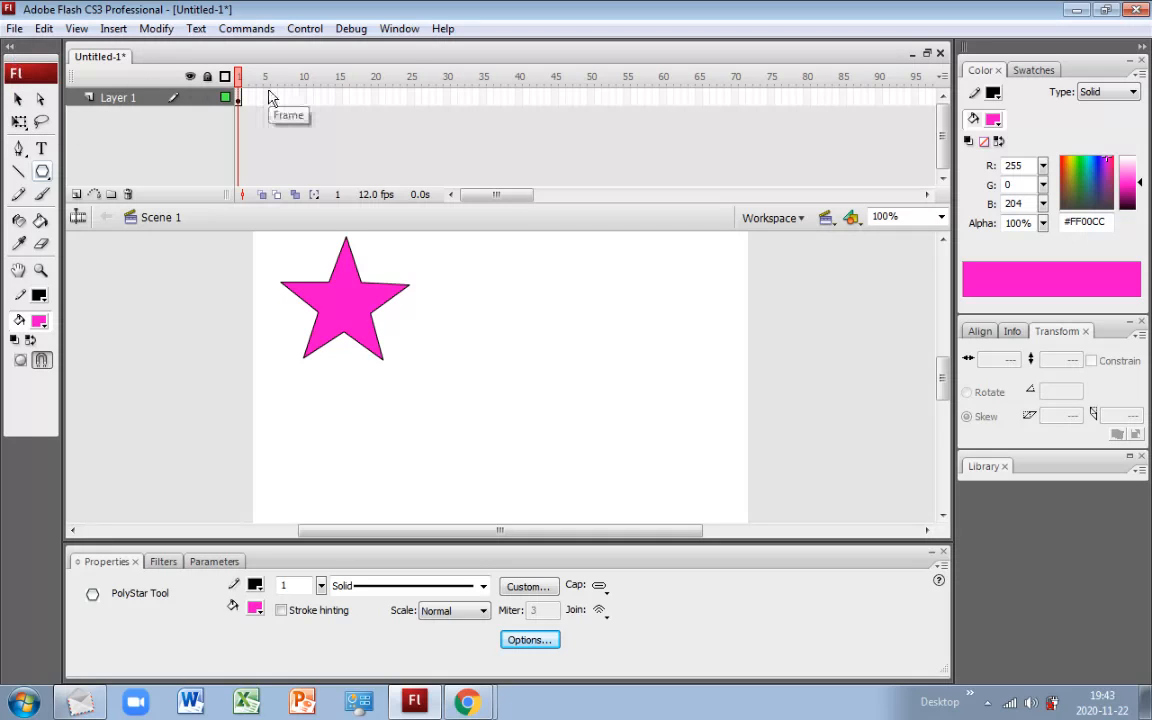
# - Insert a keyframe at frame 5 and move the star lower on the stage
pyautogui.click(268, 96)
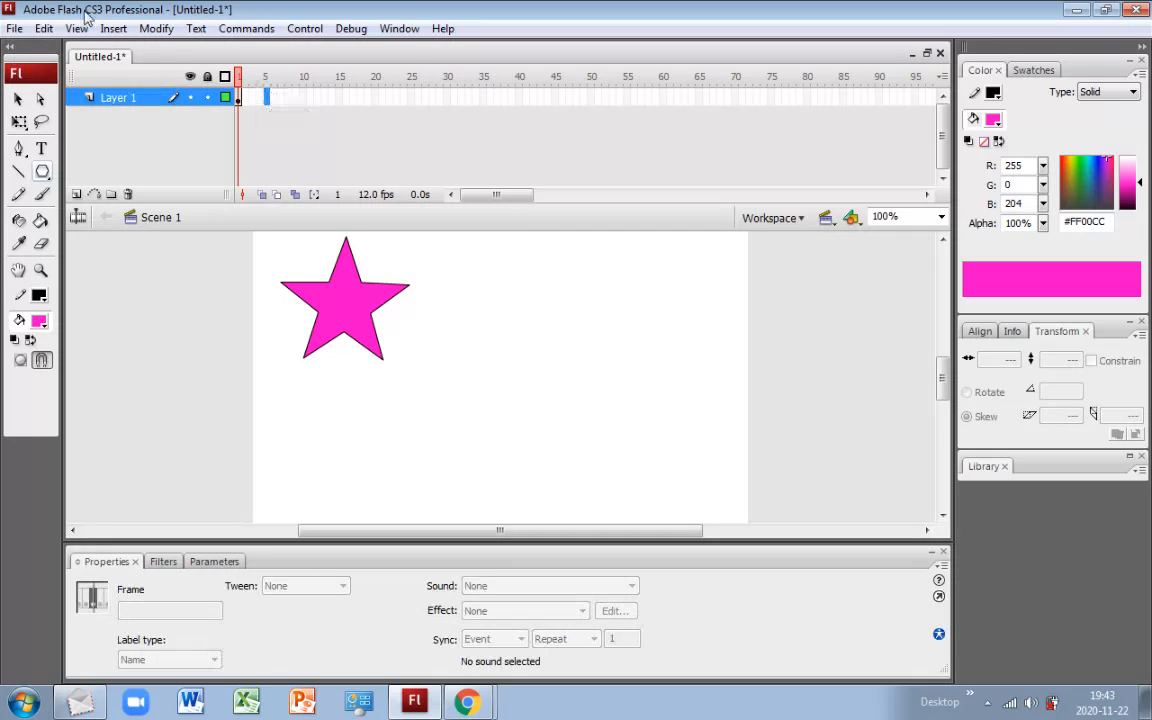
pyautogui.click(112, 28)
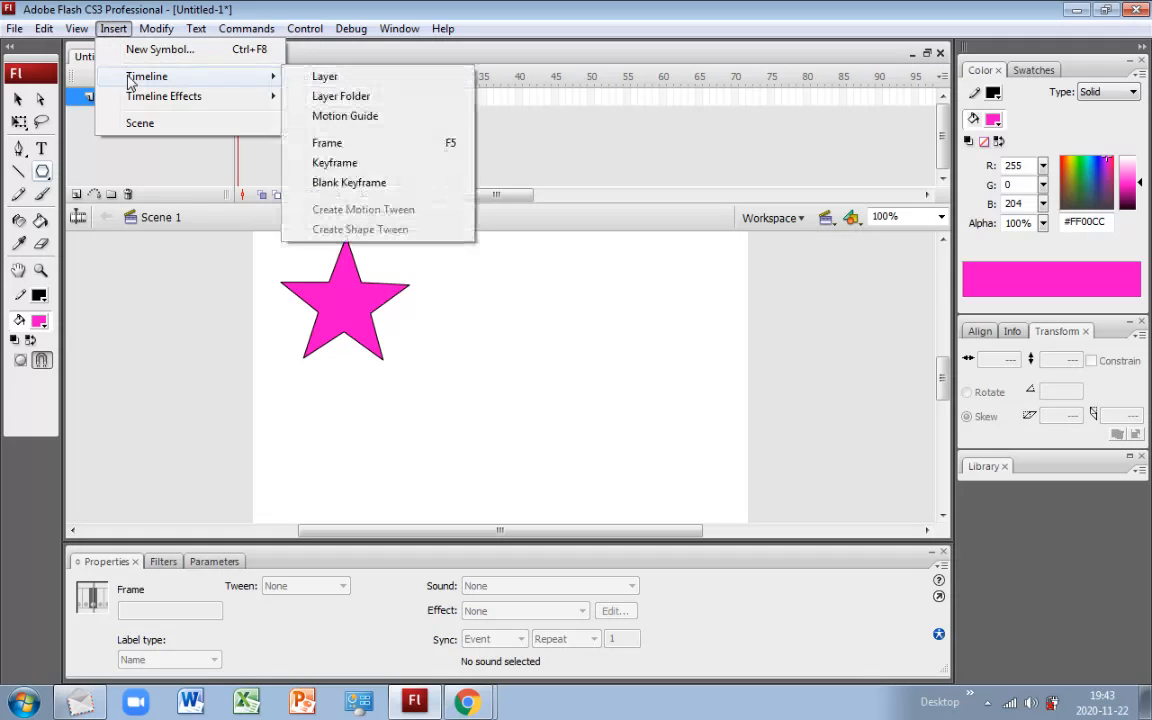
pyautogui.click(334, 162)
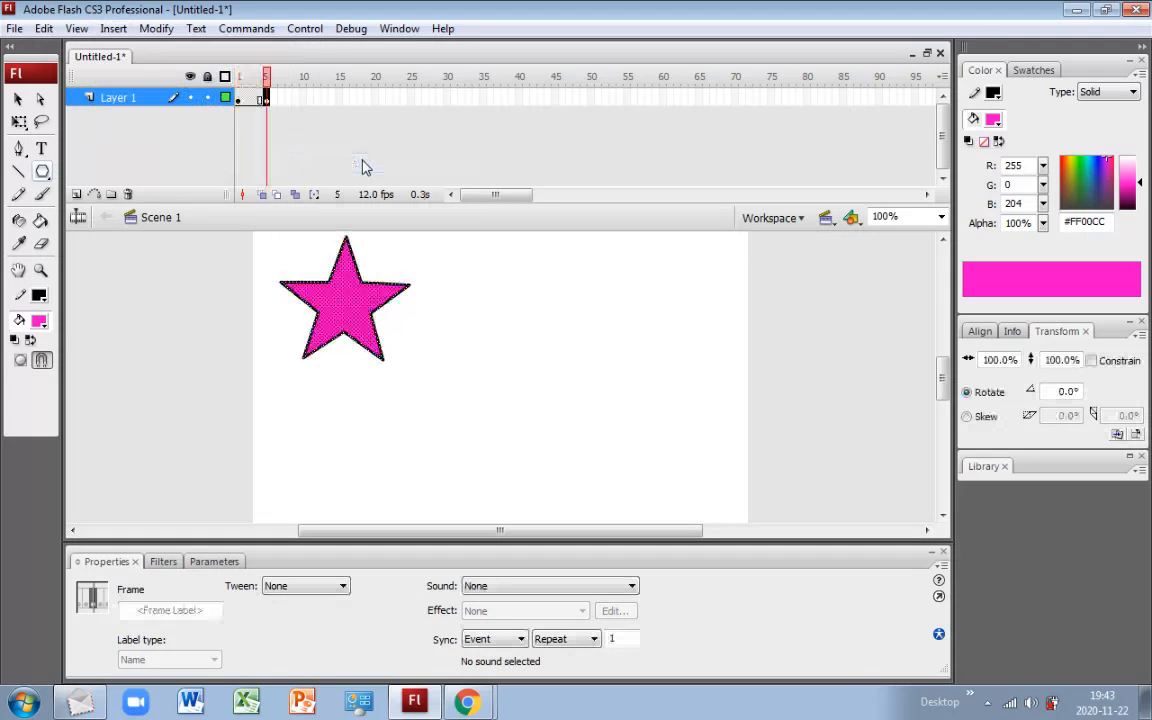
pyautogui.click(356, 300)
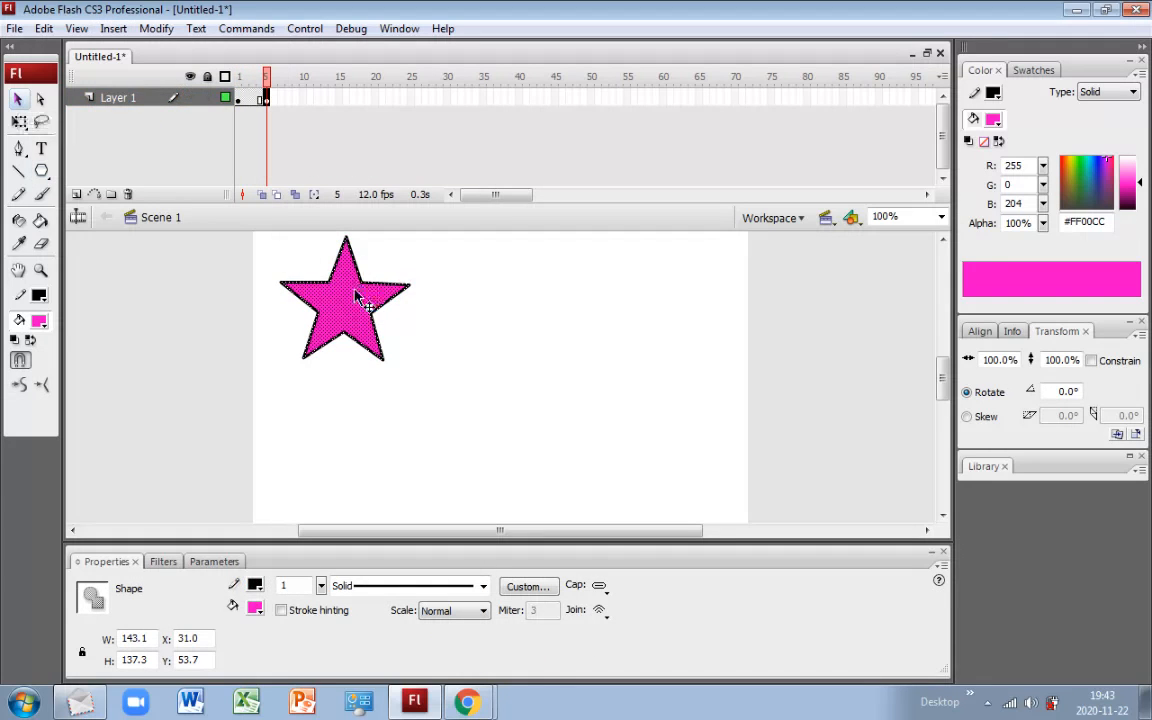
pyautogui.moveTo(344, 296); pyautogui.dragTo(356, 378)
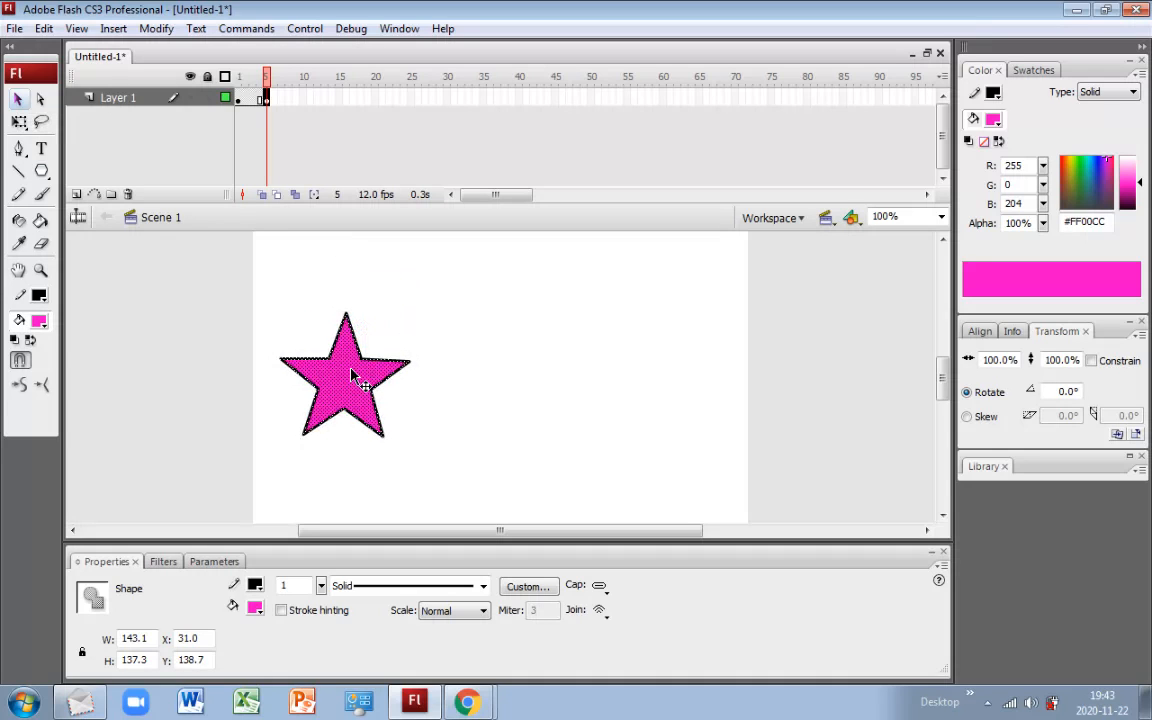
# - Recolor the frame-5 star green (#00FF00) and move on to frame 10
pyautogui.click(40, 320)
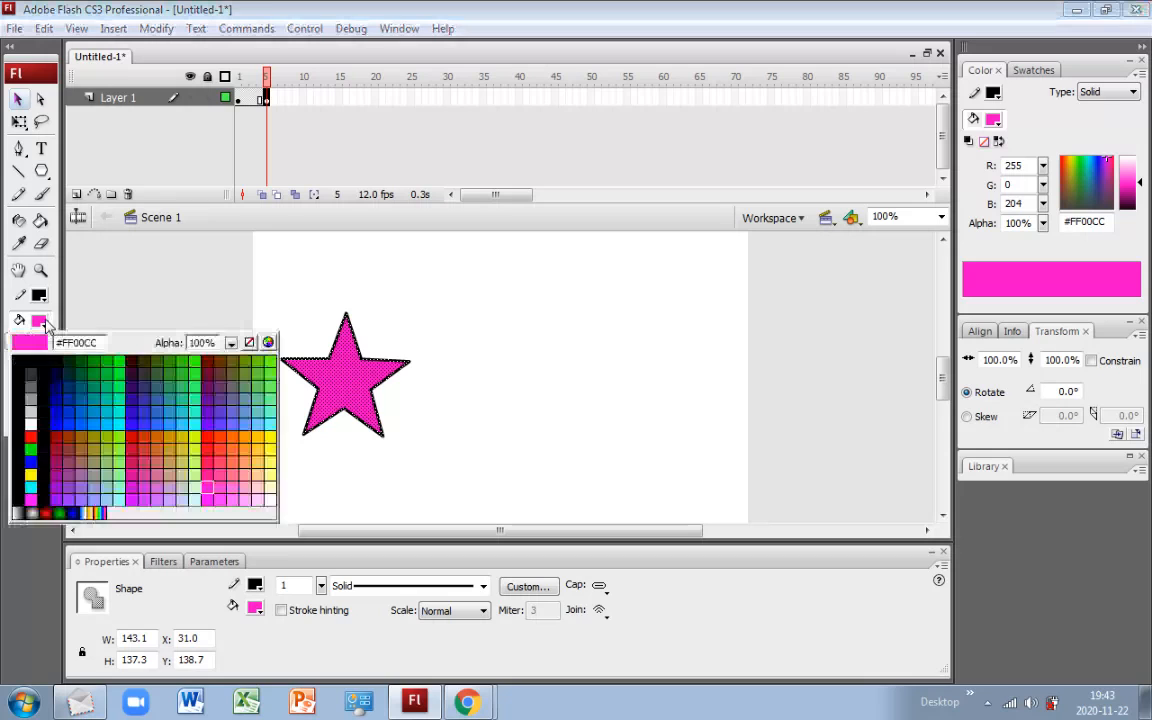
pyautogui.click(120, 360)
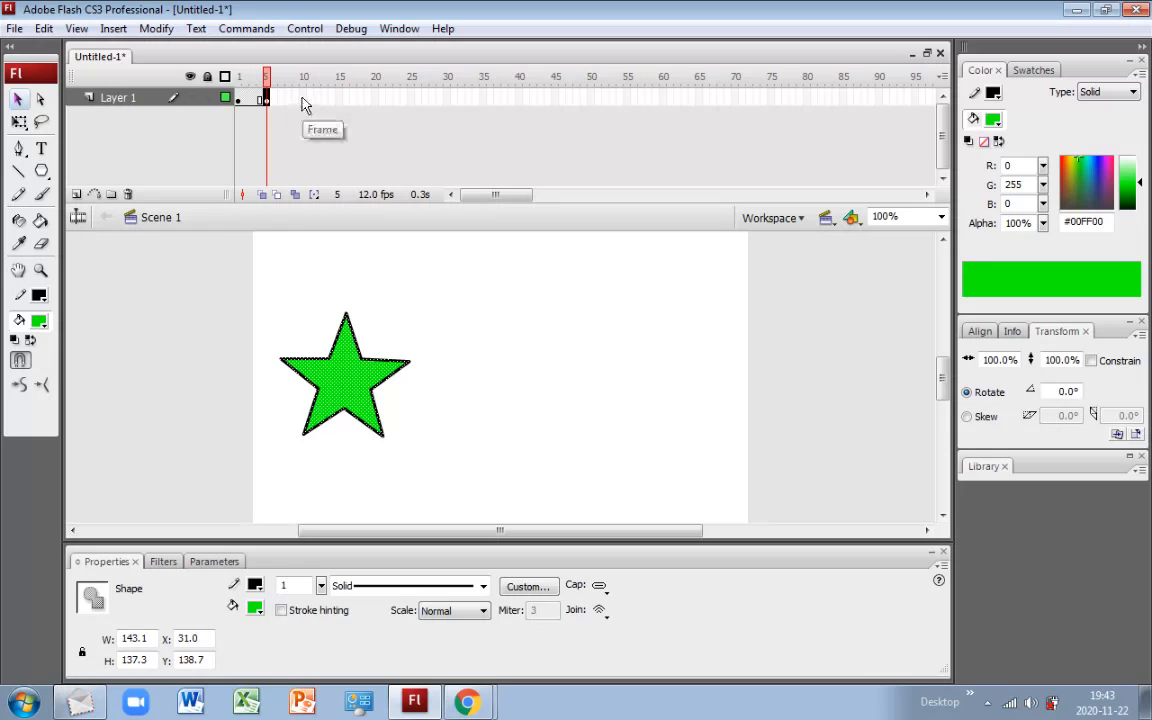
pyautogui.click(112, 28)
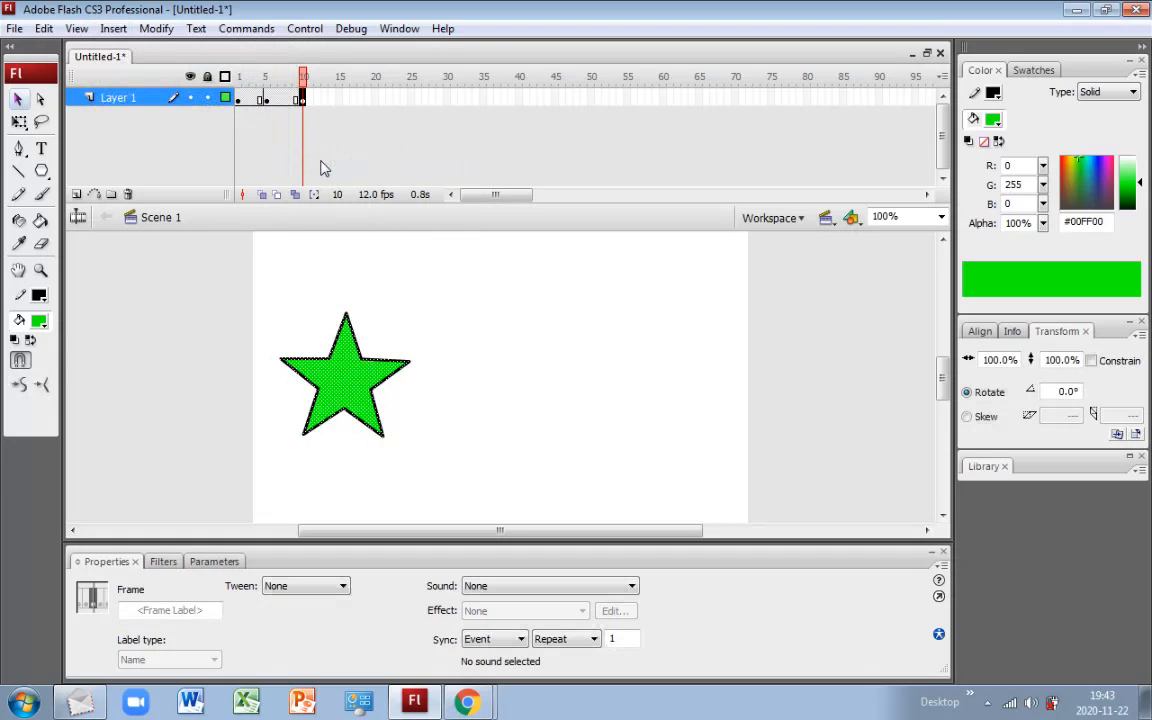
pyautogui.moveTo(18, 100)
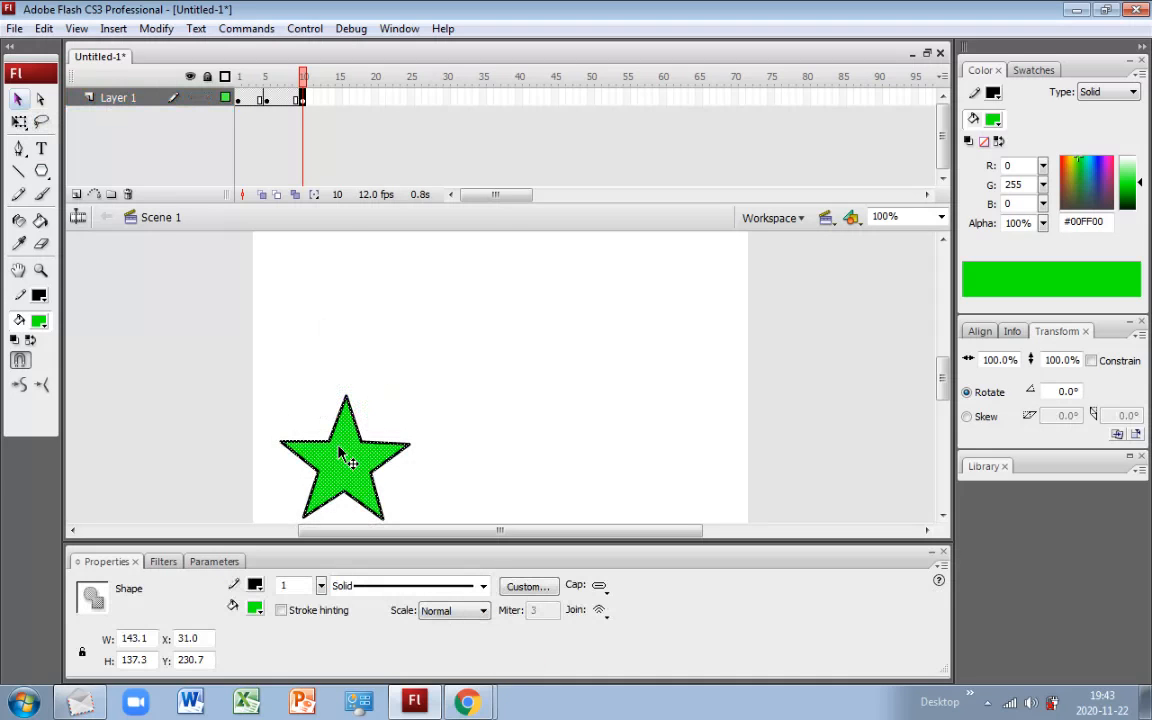
# - Fill the frame-10 star red, then keyframe frame 15 and recolor the star yellow
pyautogui.click(40, 320)
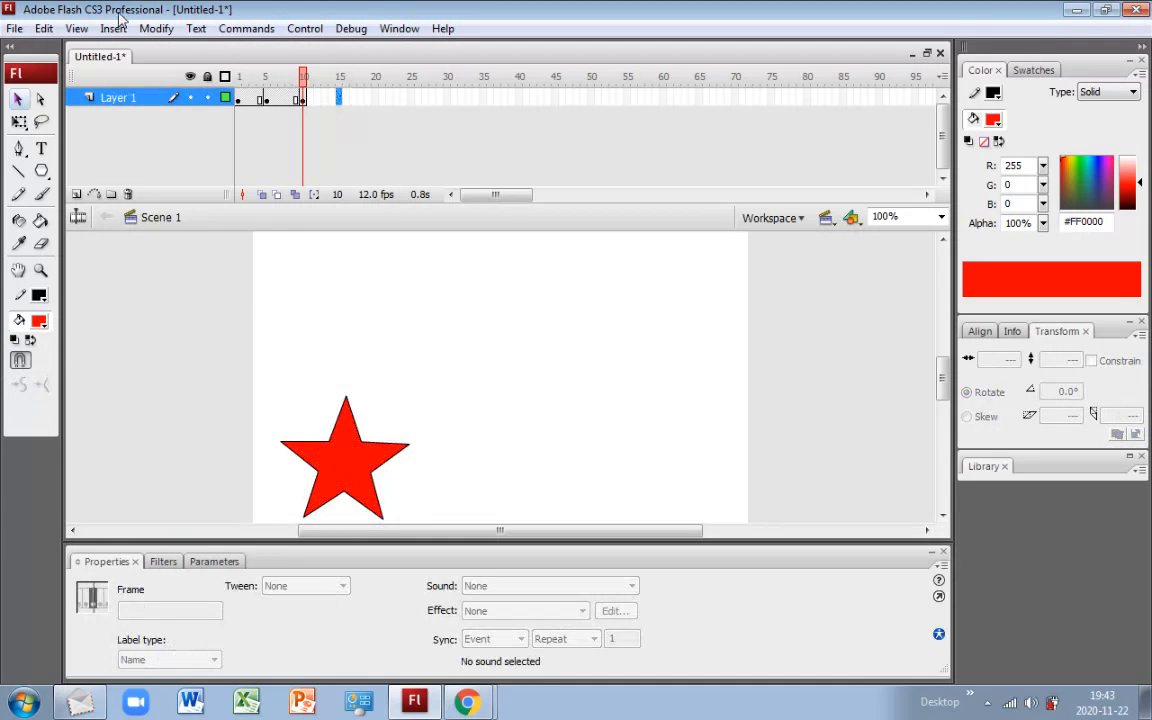
pyautogui.click(112, 28)
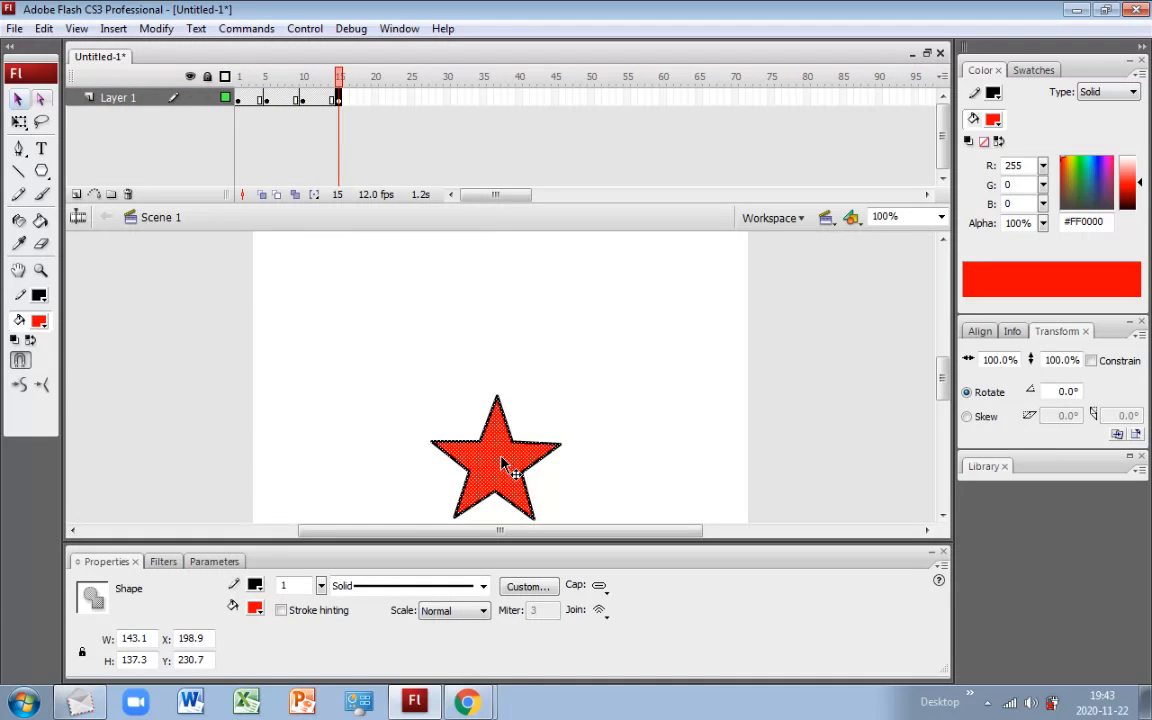
pyautogui.moveTo(38, 320)
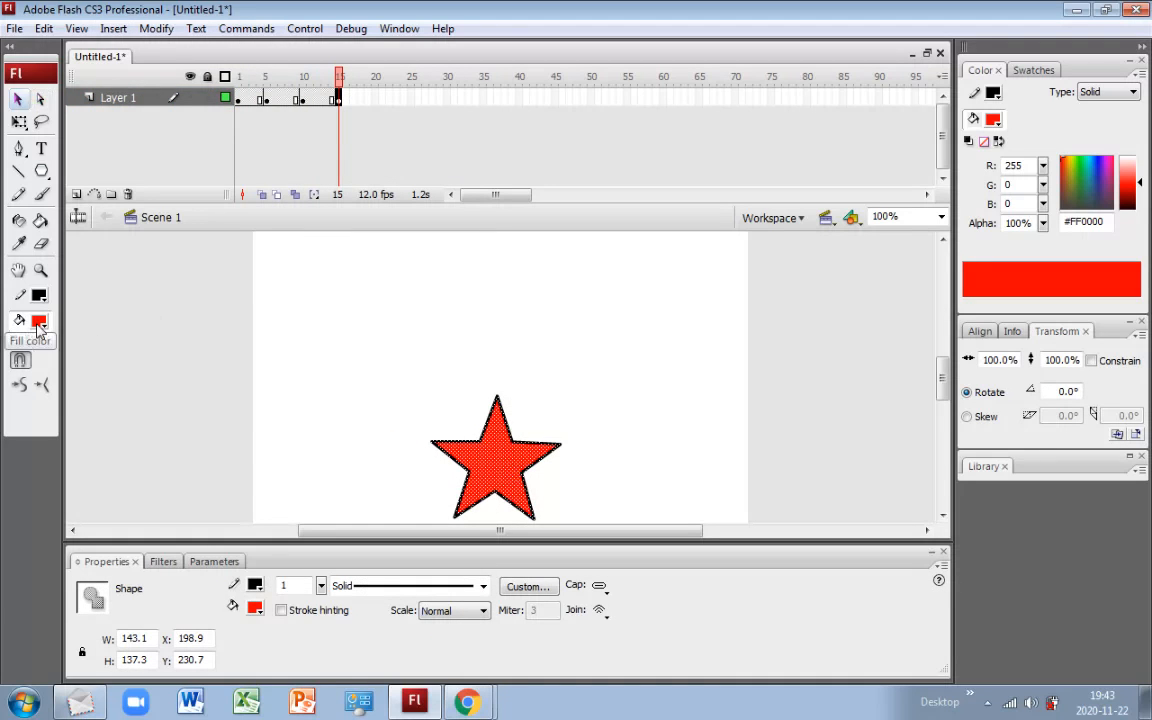
pyautogui.click(38, 322)
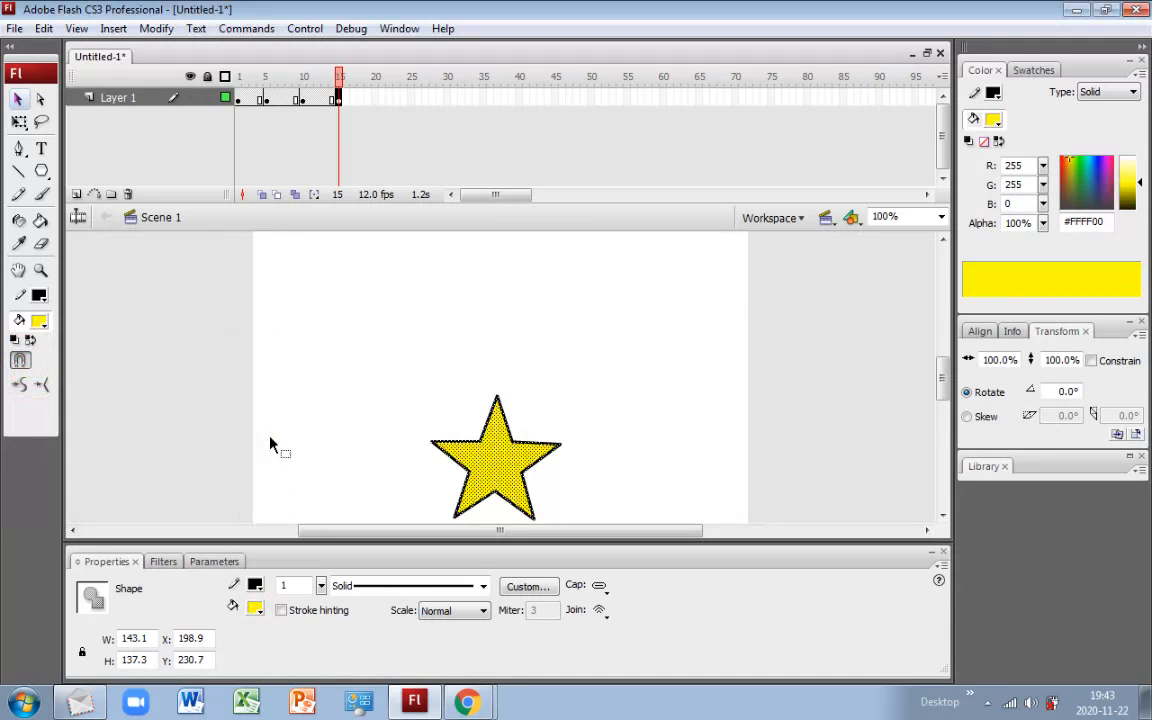
# - Insert a keyframe at frame 20 with the star raised and filled light cyan
pyautogui.click(376, 96)
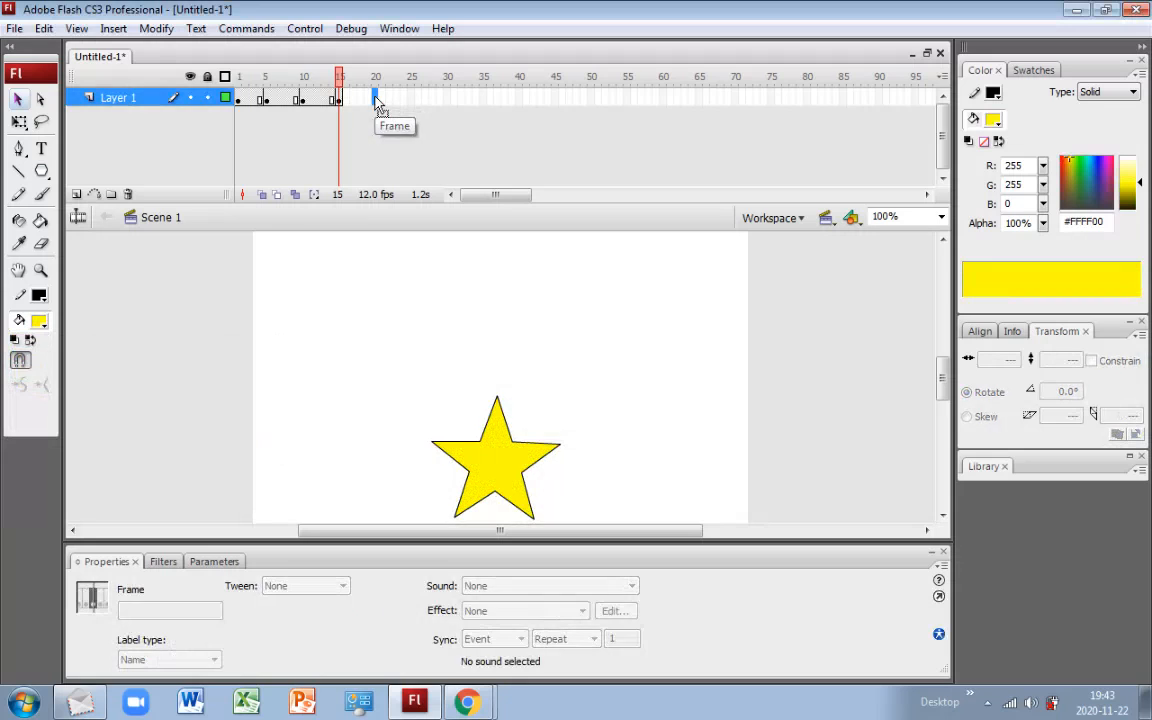
pyautogui.click(112, 28)
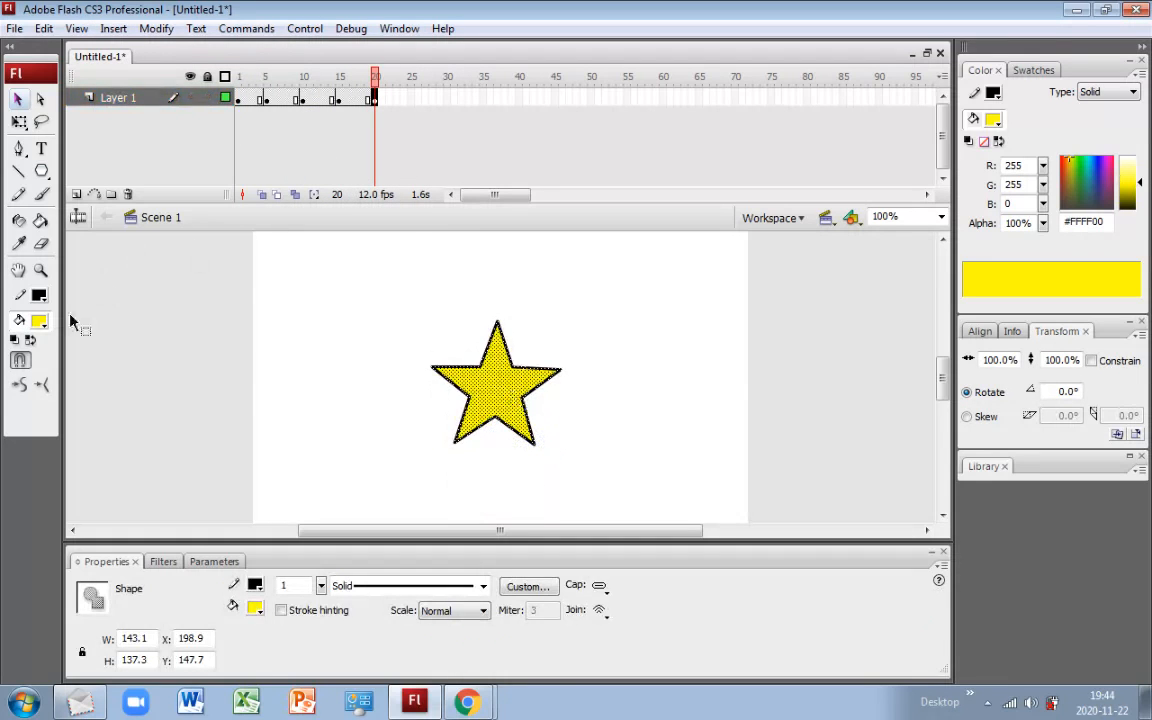
pyautogui.click(40, 320)
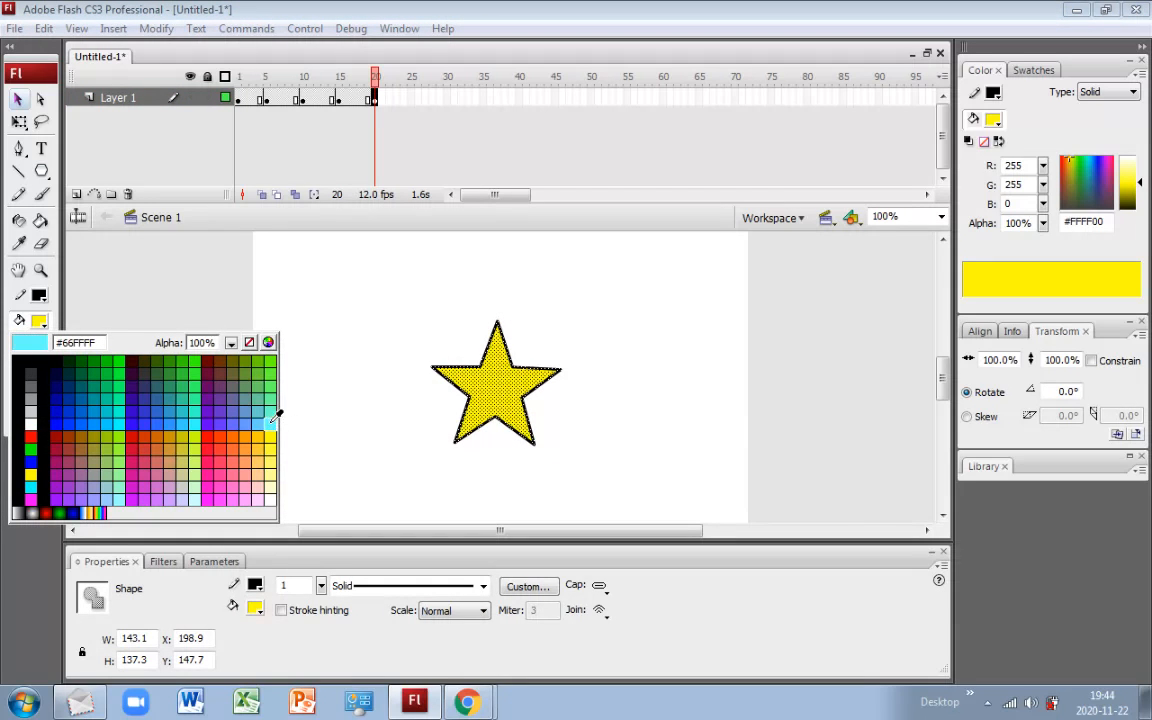
pyautogui.click(272, 420)
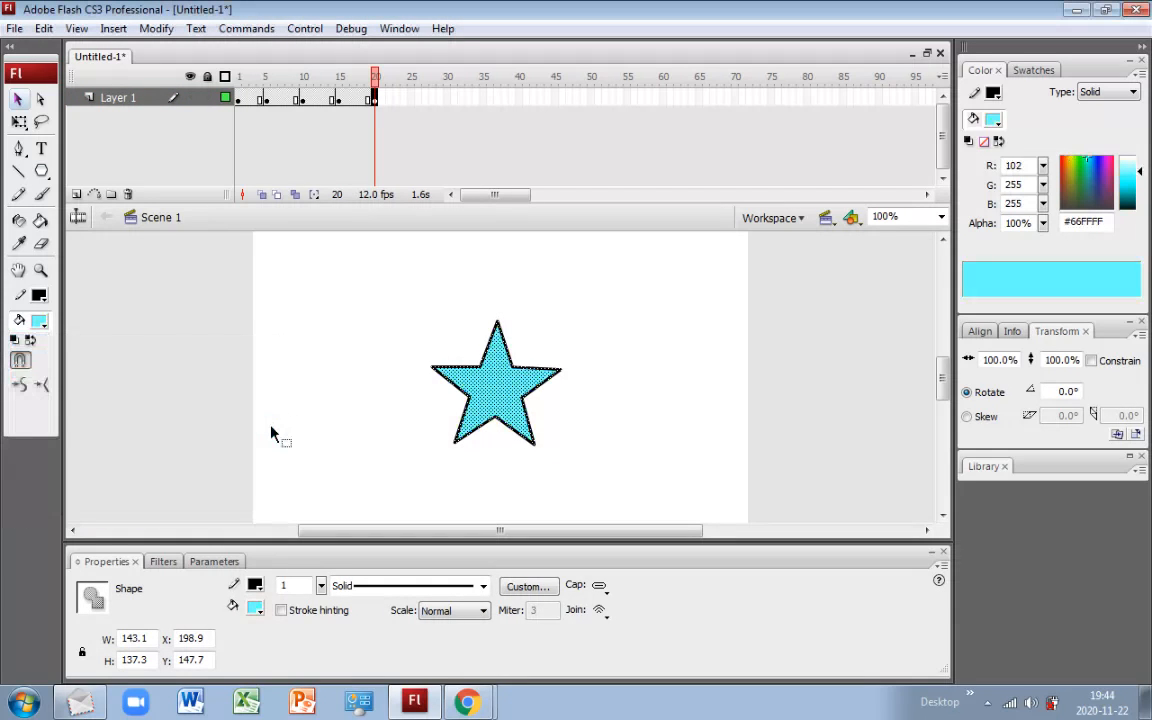
pyautogui.moveTo(410, 104)
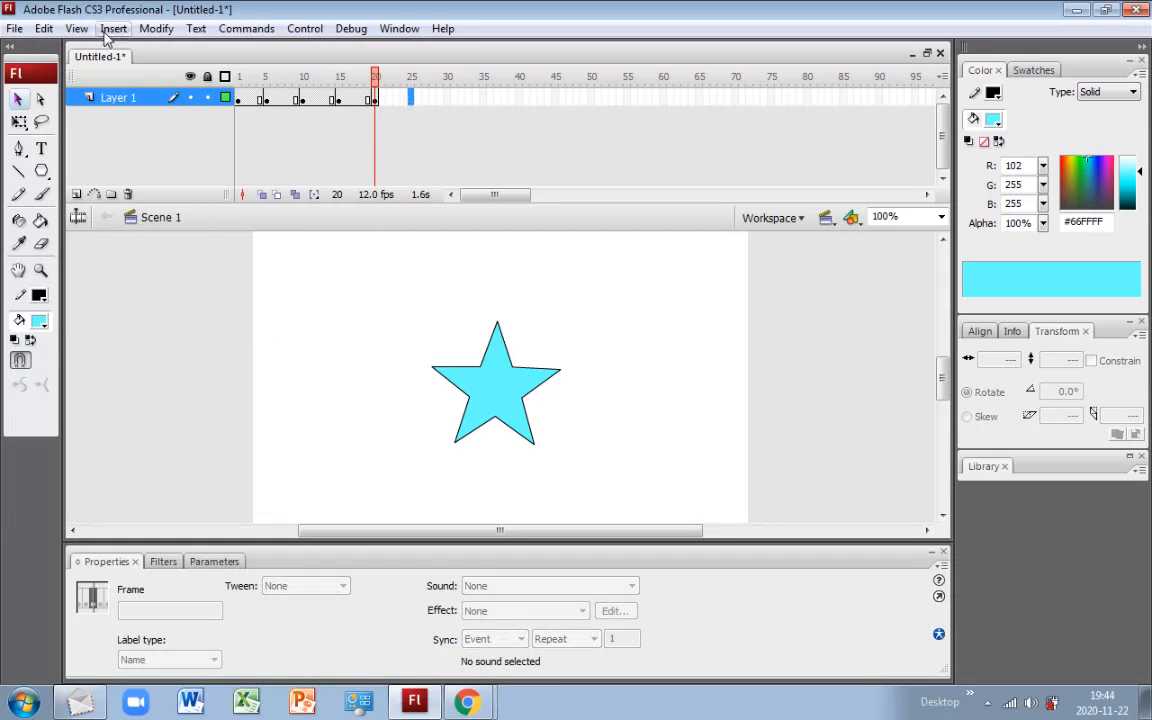
# - Insert a keyframe at frame 25 with the star higher still and filled red
pyautogui.click(112, 28)
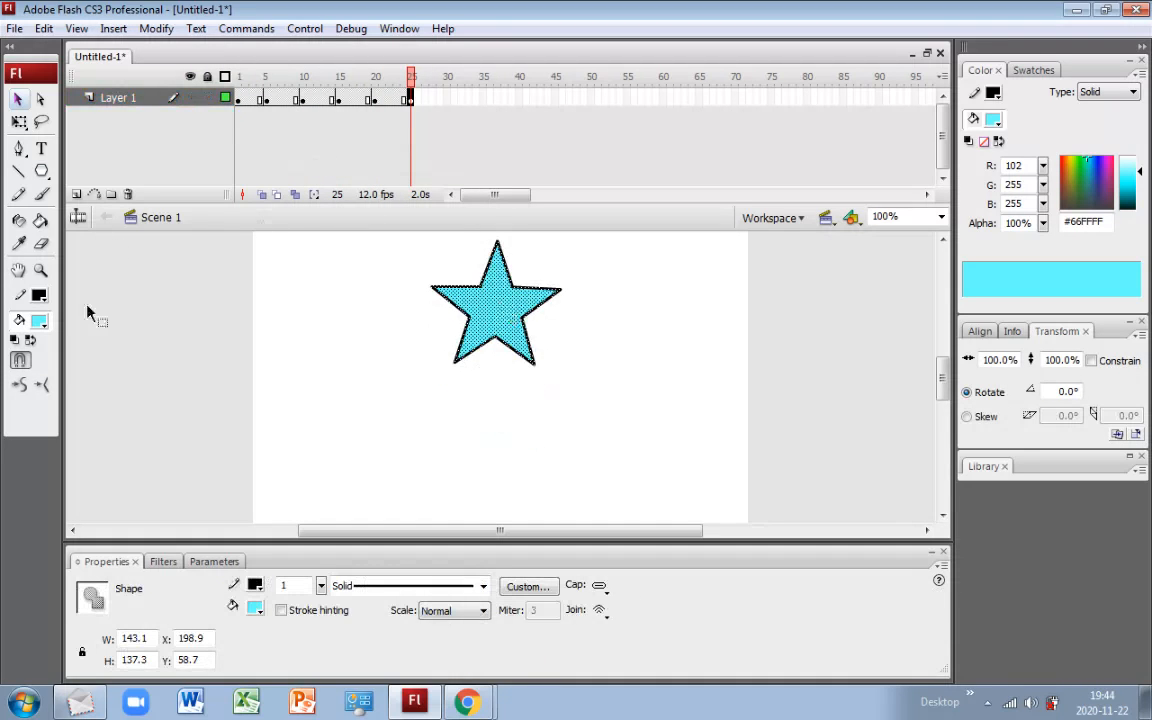
pyautogui.click(40, 320)
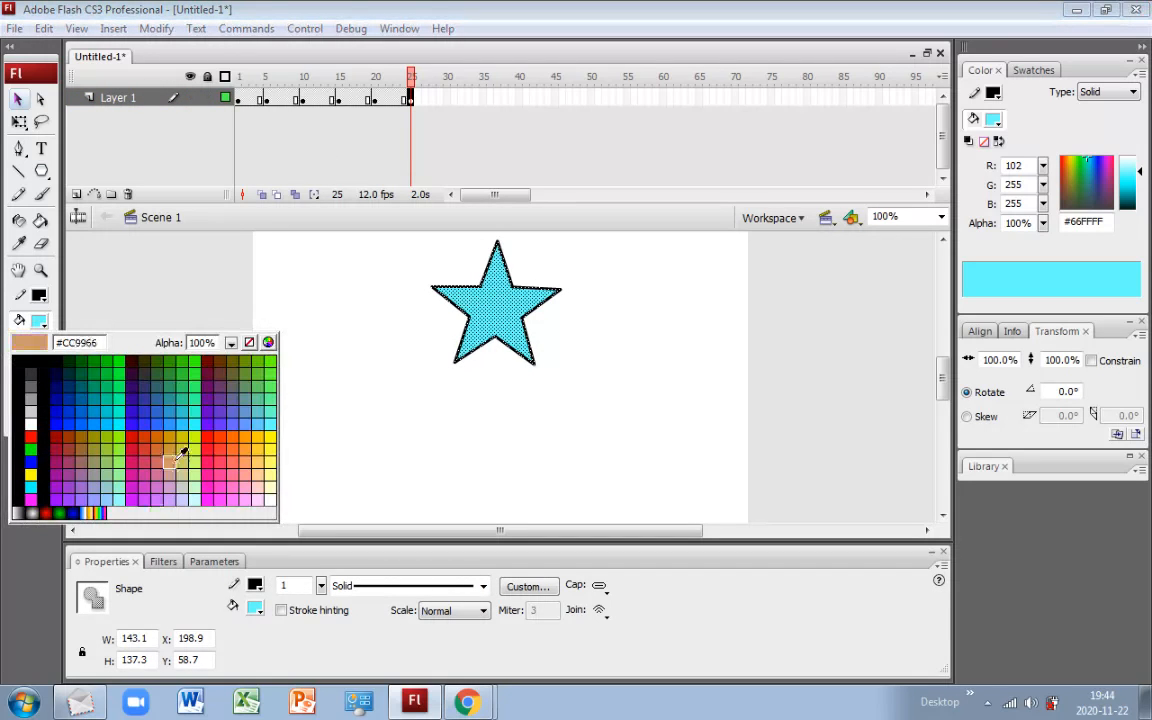
pyautogui.click(210, 436)
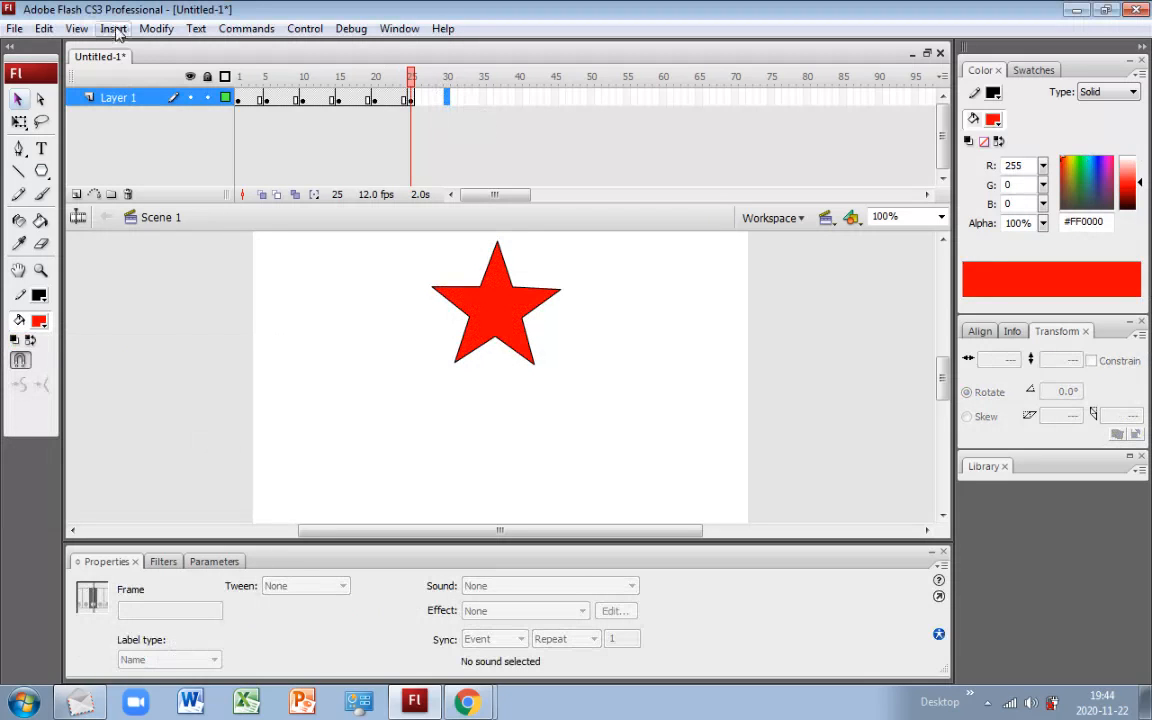
# - Insert a final keyframe at frame 30 and preview the animation with Test Movie
pyautogui.click(112, 28)
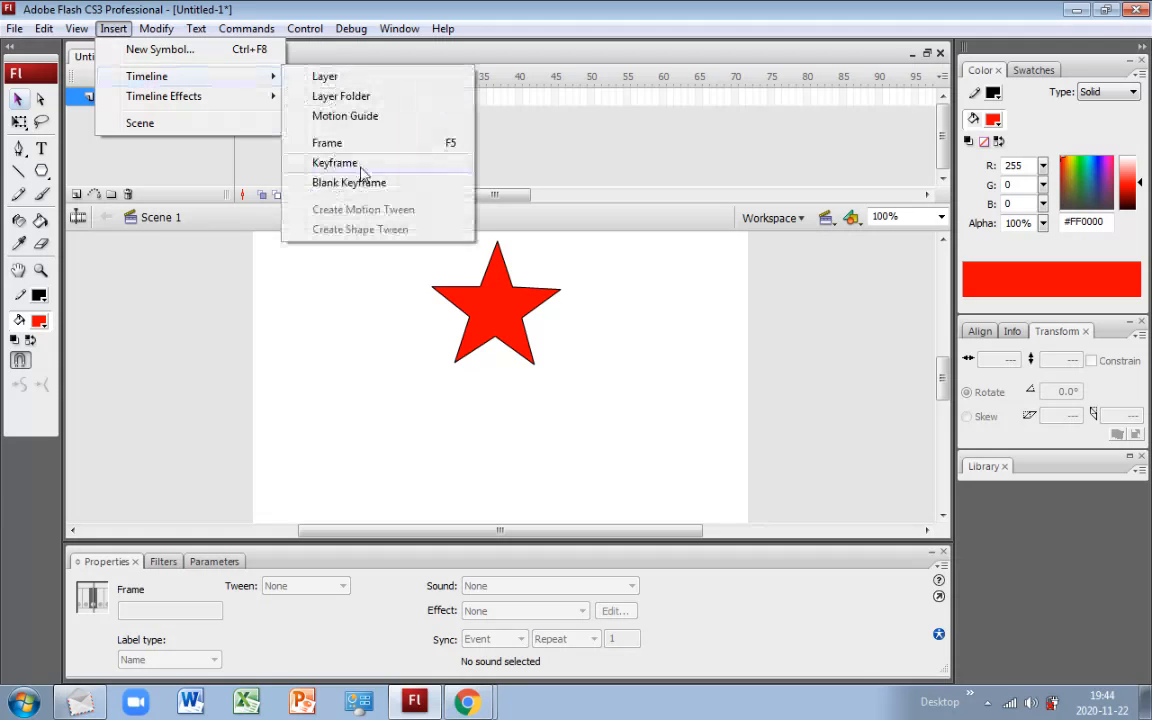
pyautogui.click(336, 162)
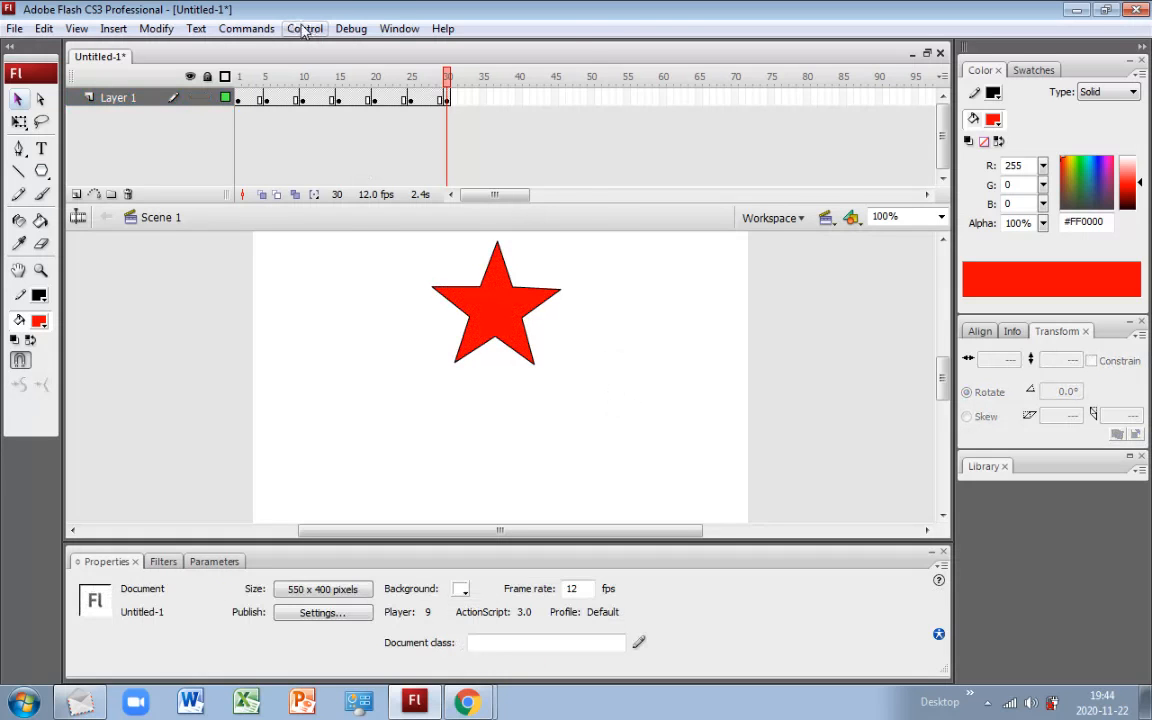
pyautogui.click(304, 28)
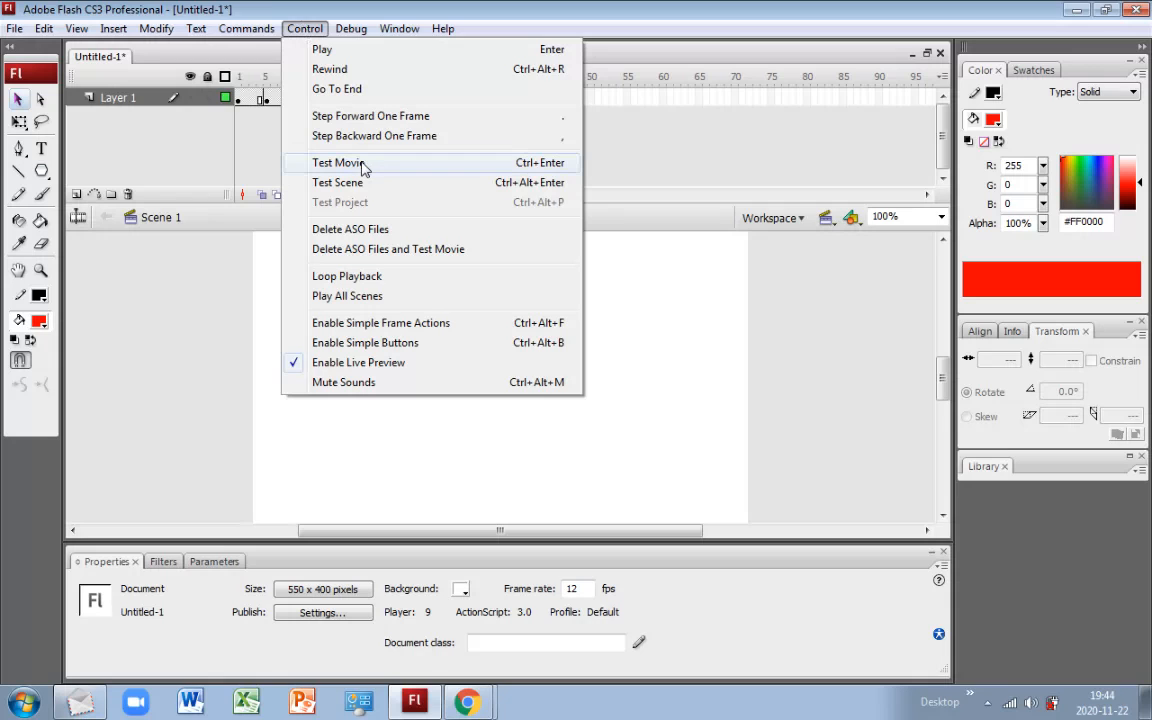
pyautogui.click(340, 162)
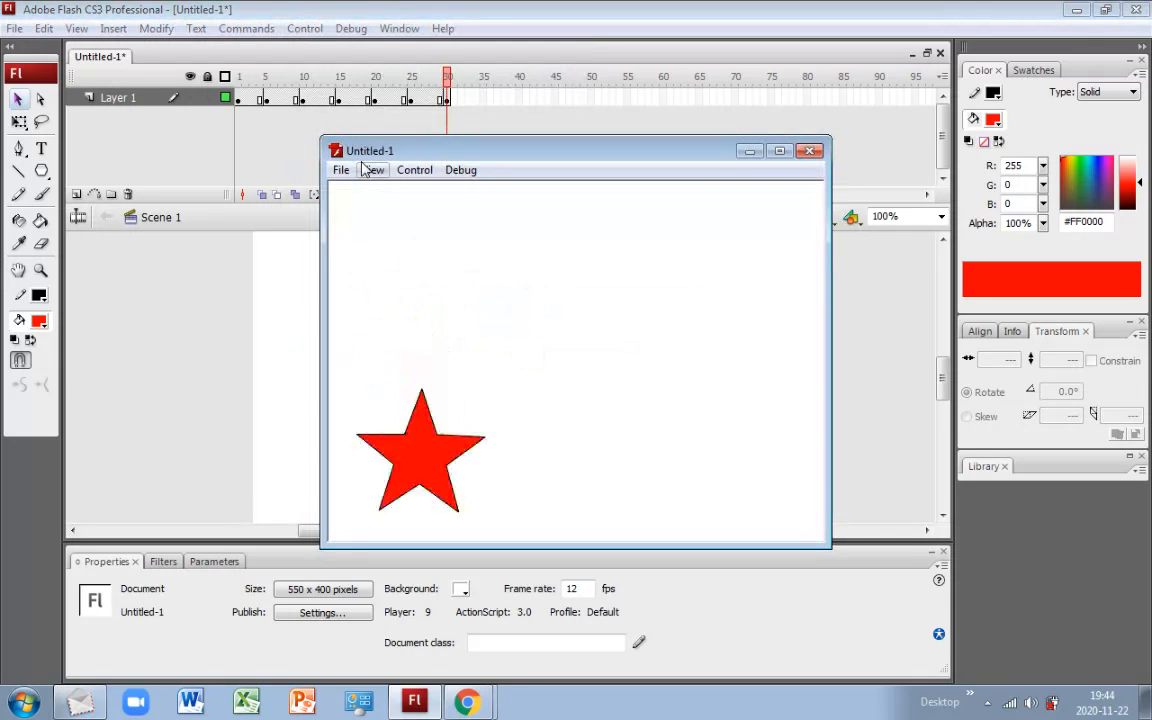